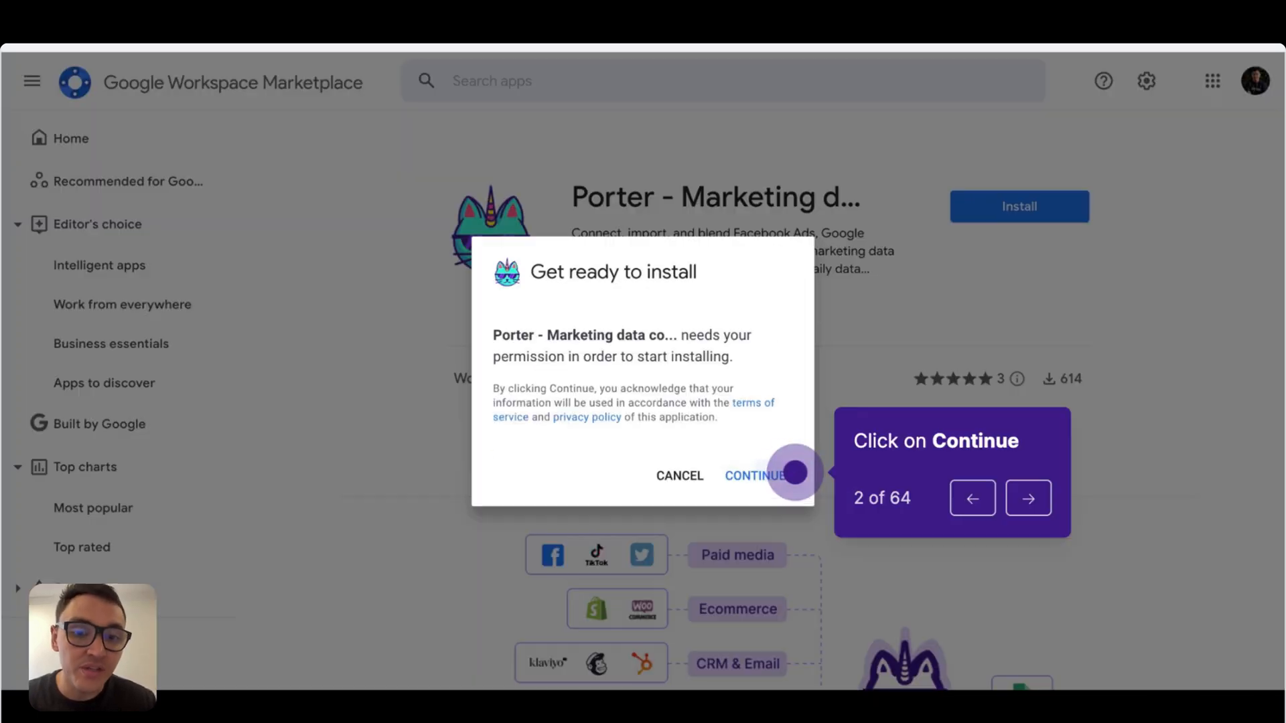
Install the Porter marketing data connector, granting access to the work Google account
left_click(755, 475)
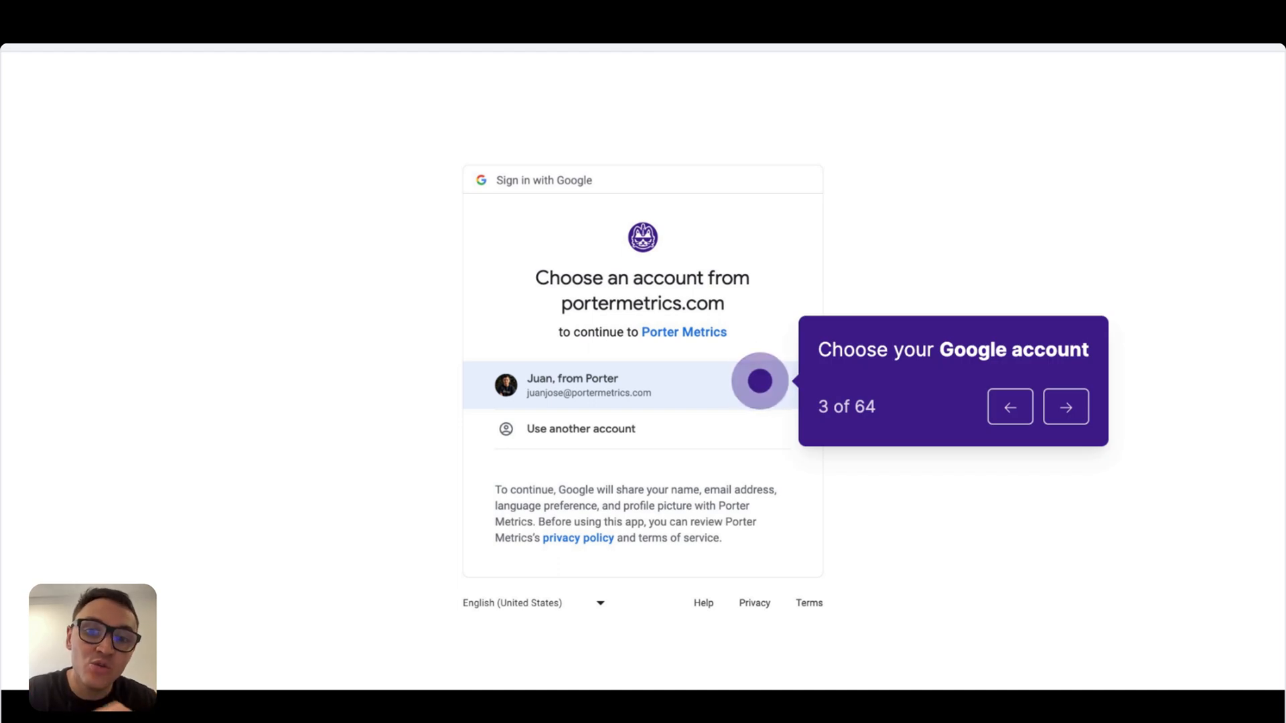
left_click(601, 386)
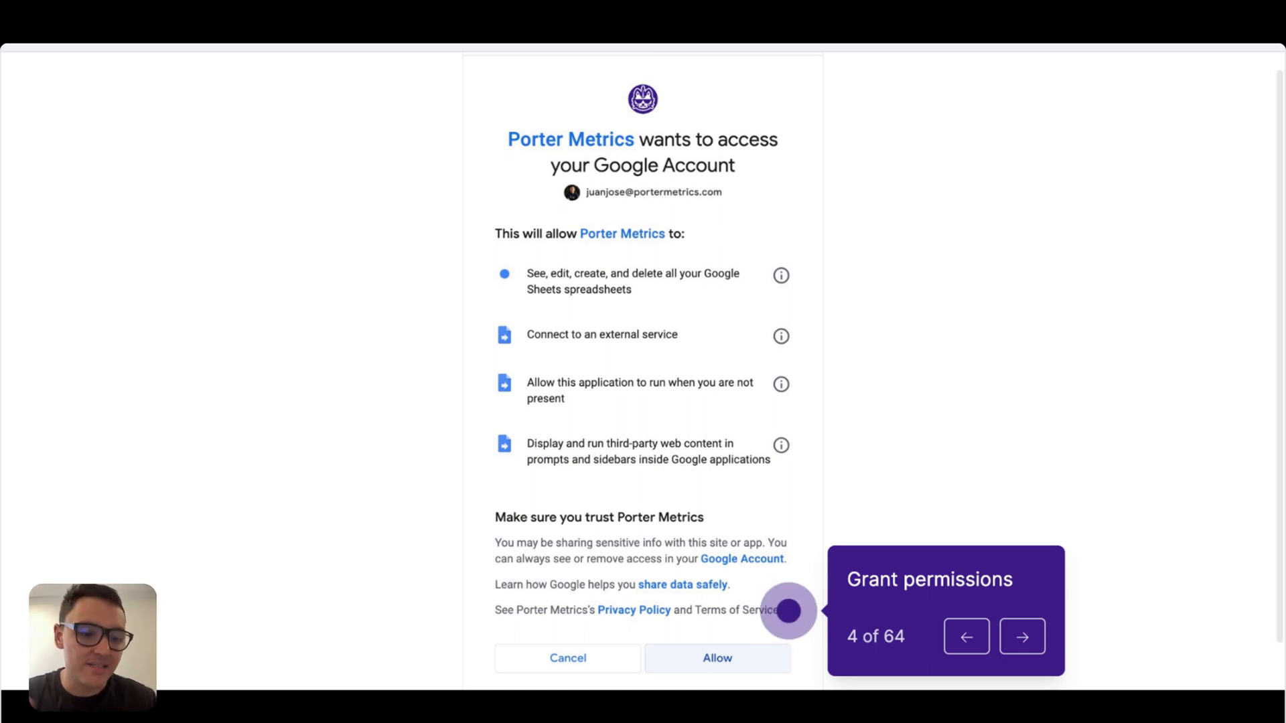
left_click(717, 658)
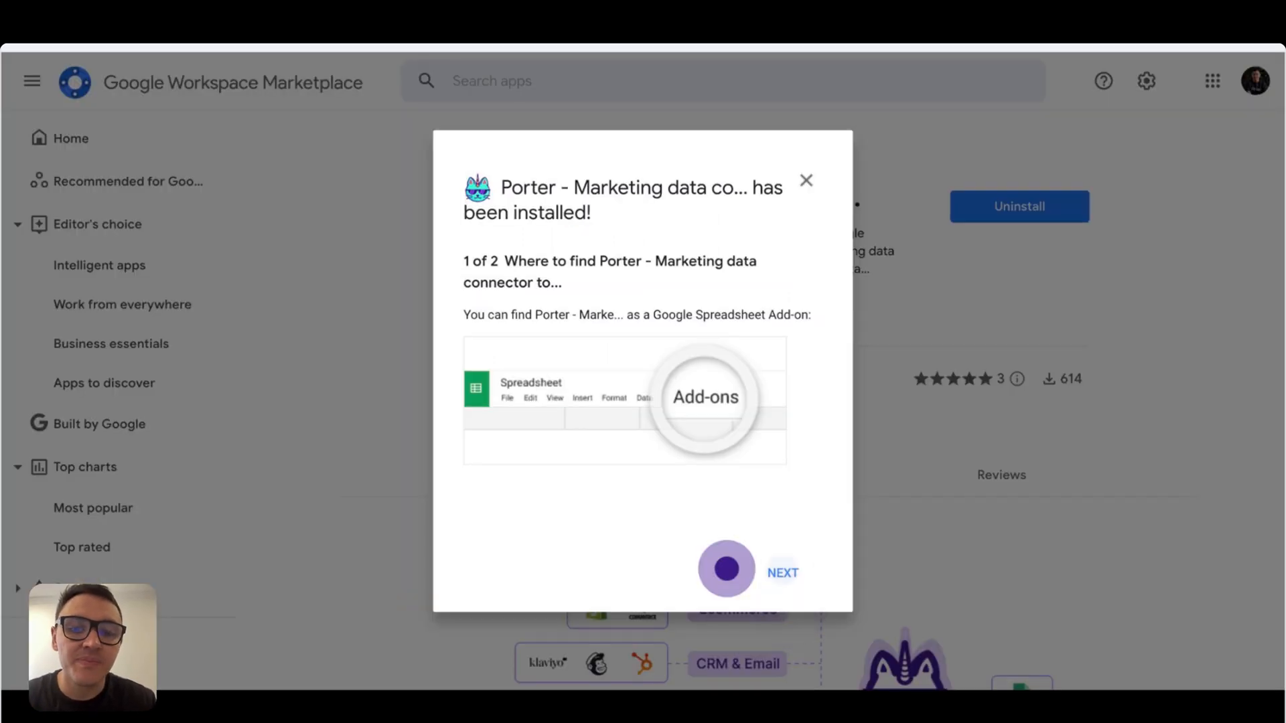
left_click(783, 572)
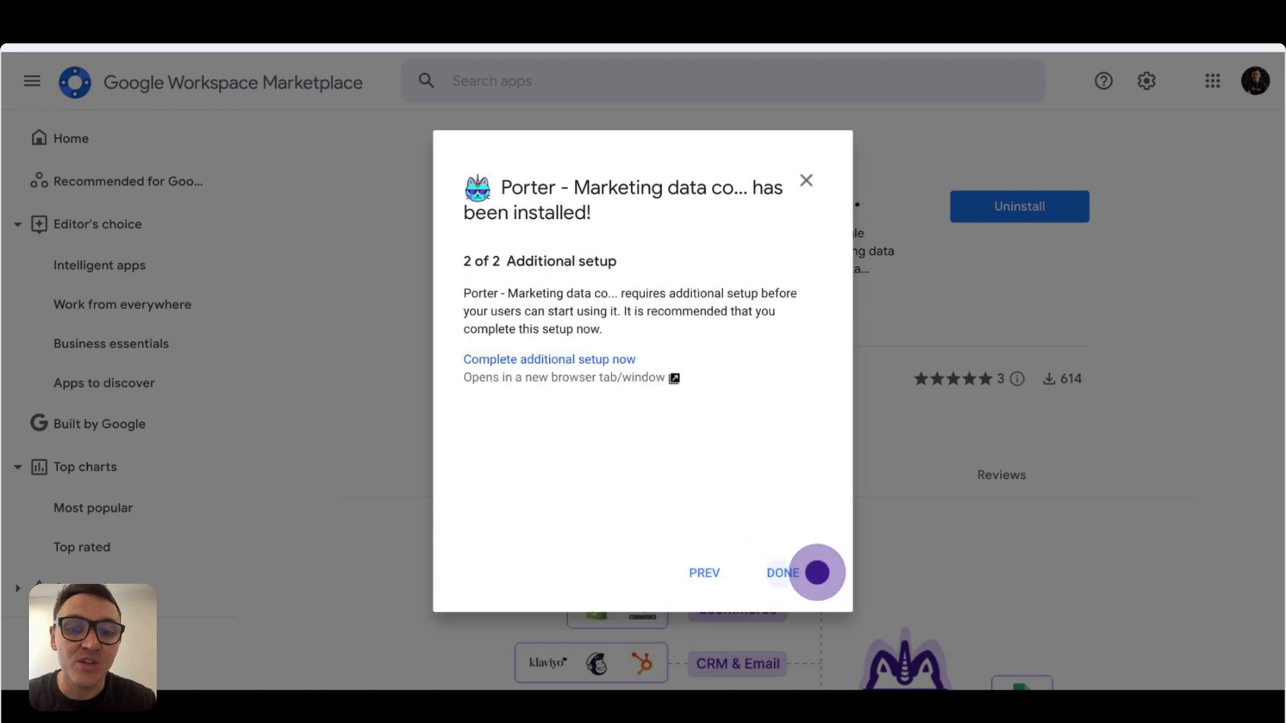
left_click(782, 574)
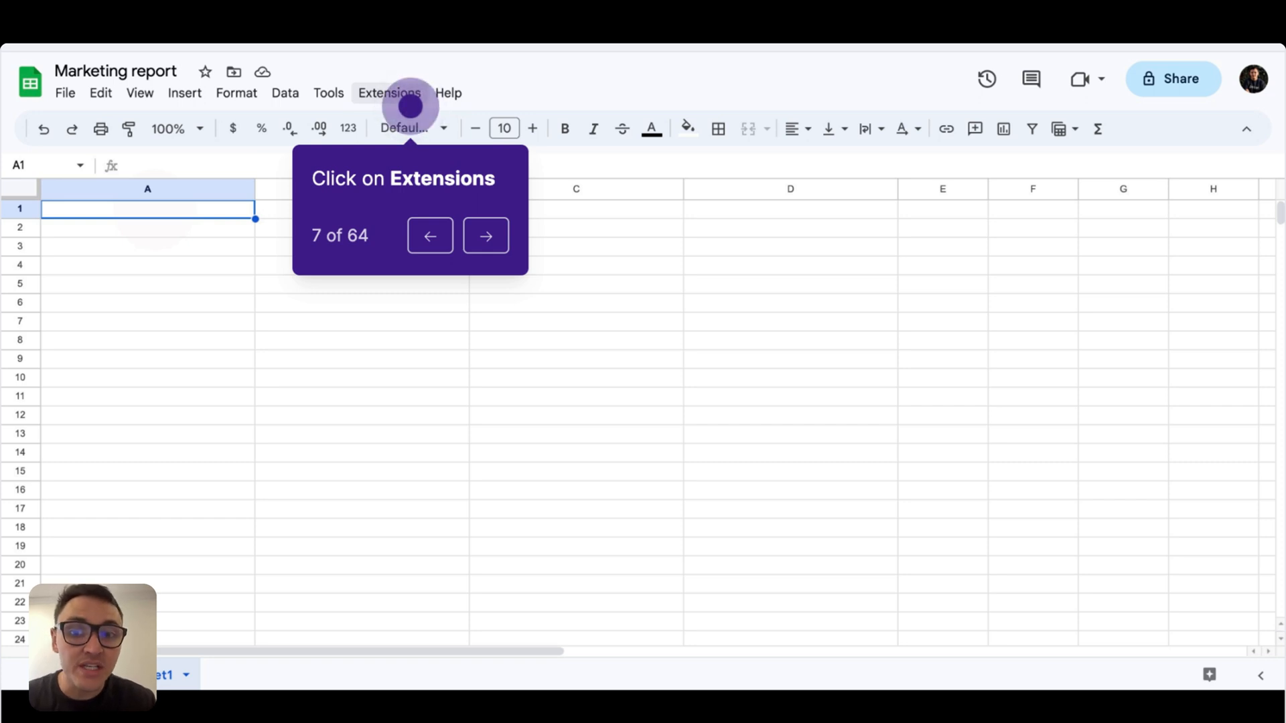
Launch 'Porter - Marketing data connector to Sheets' from the Extensions menu
left_click(388, 93)
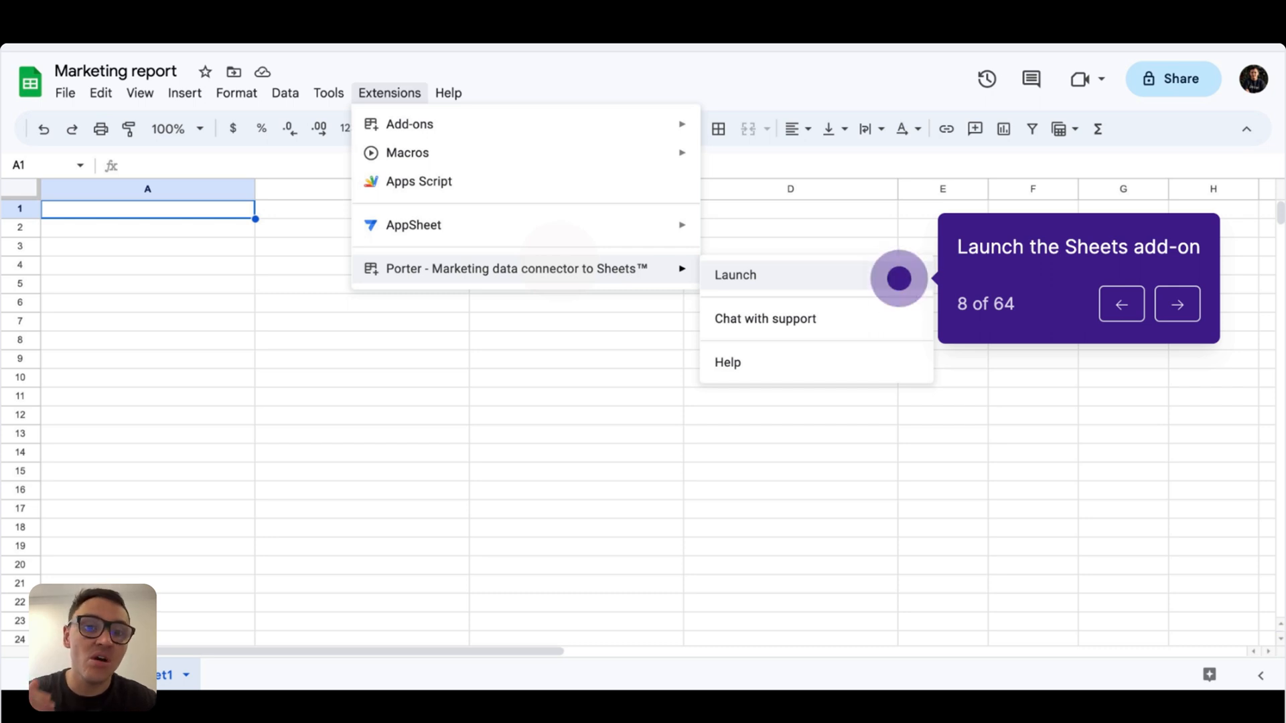
left_click(735, 275)
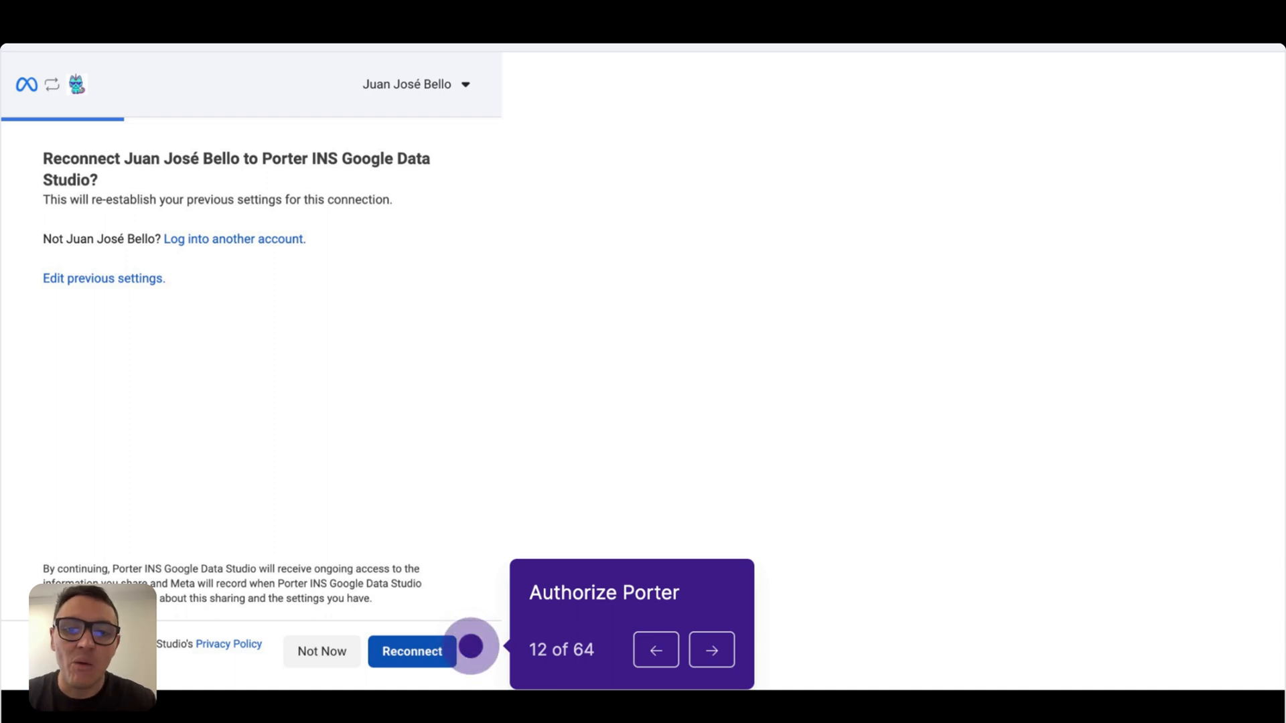
Reconnect the Meta account on the login page to authorize Porter
left_click(412, 652)
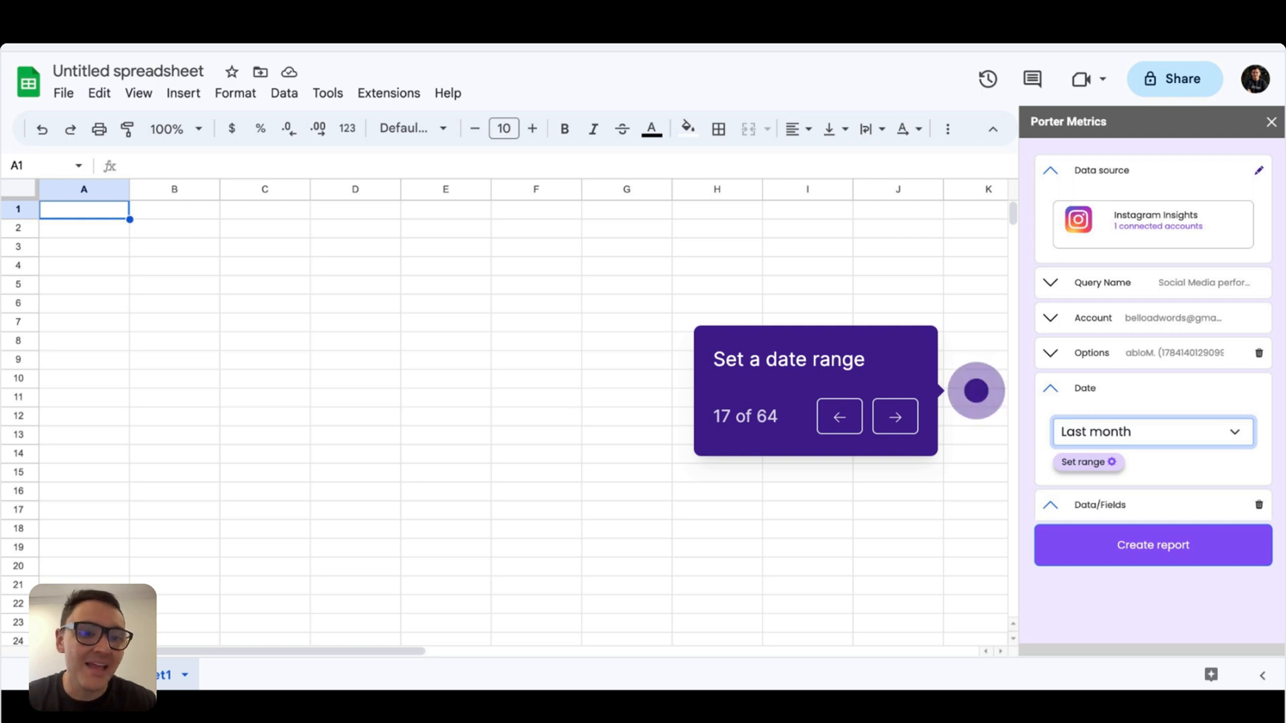
Set date to last month, add Post engagement by Post caption, and create the report
left_click(895, 416)
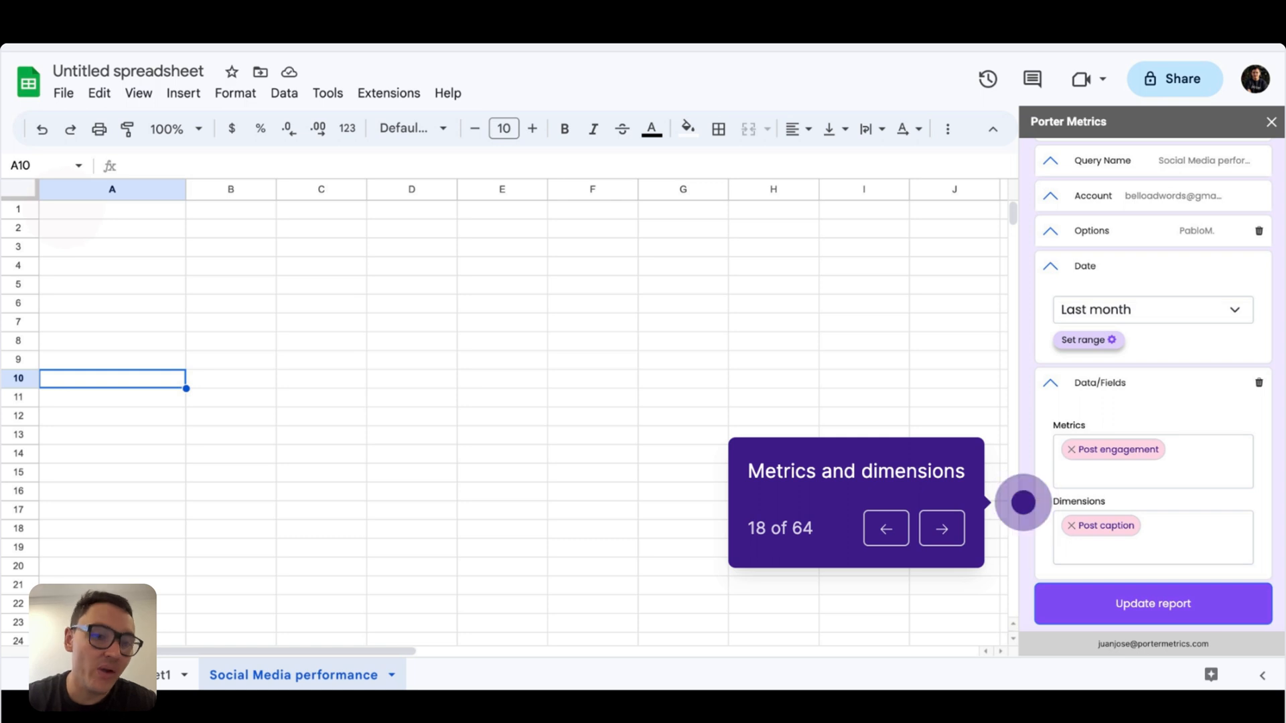
left_click(941, 528)
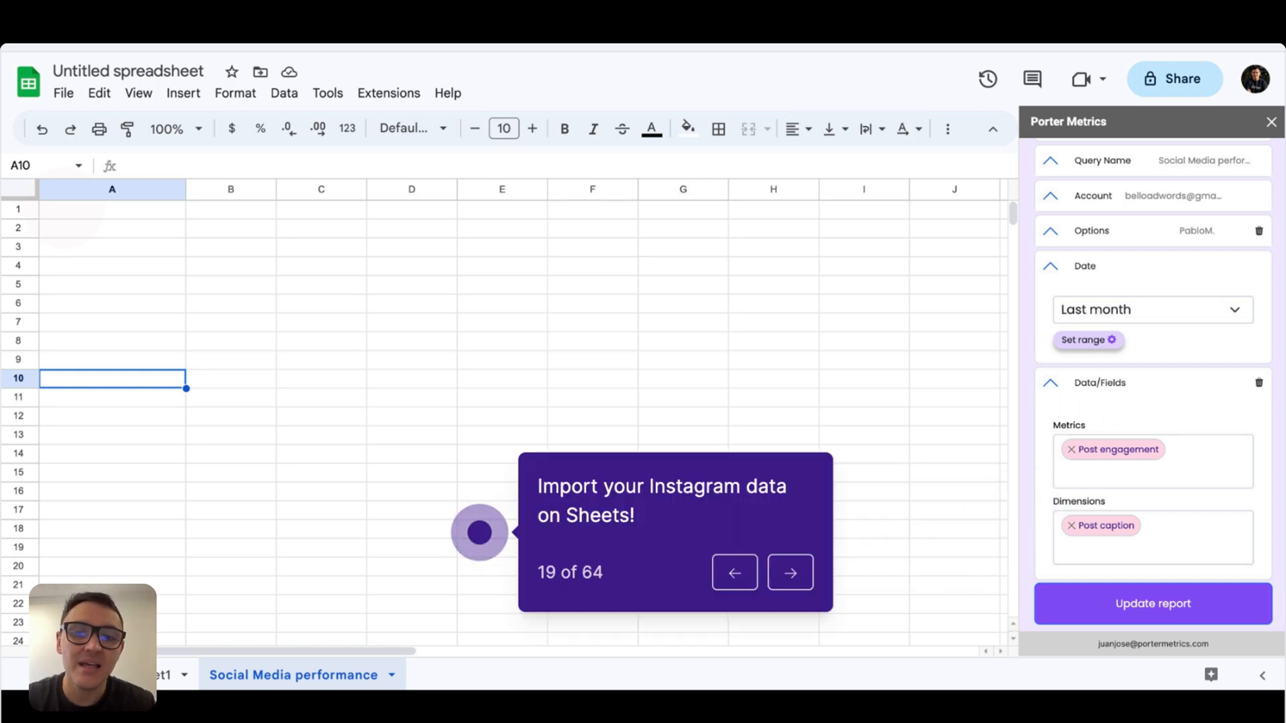
left_click(1153, 604)
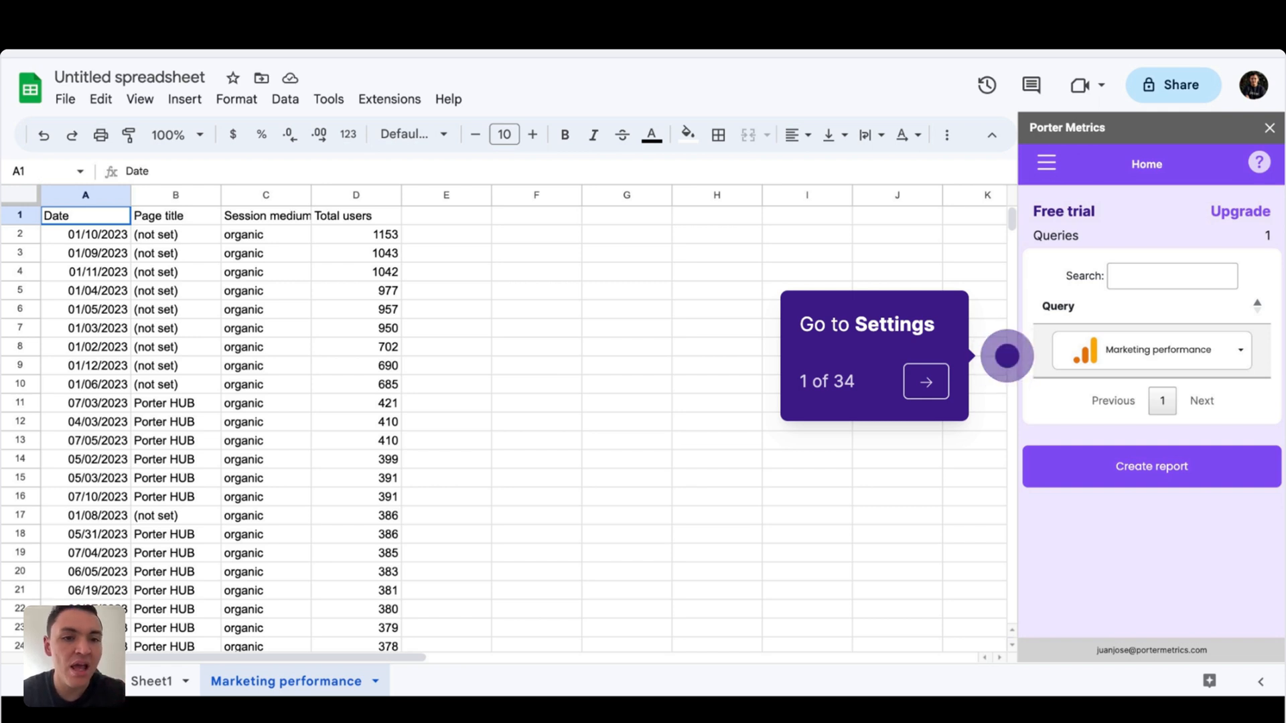
Schedule the Marketing performance query to refresh daily, replacing the previous import
left_click(1240, 350)
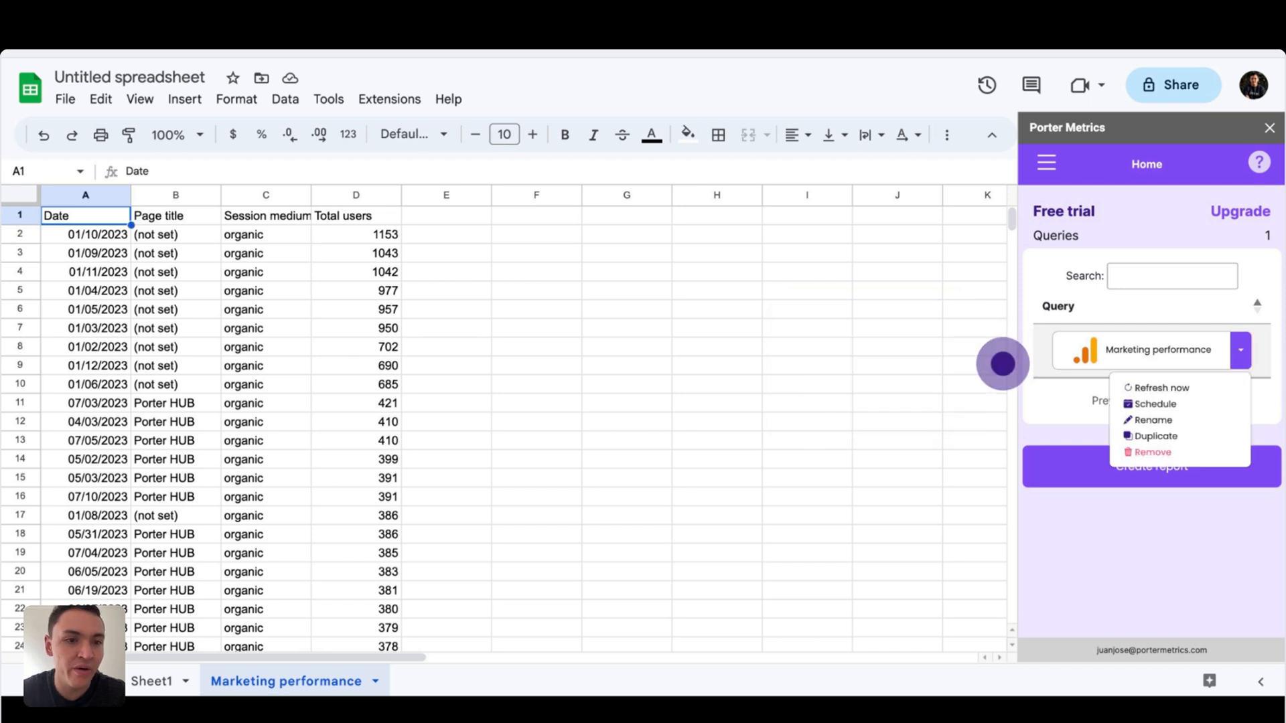
left_click(1156, 404)
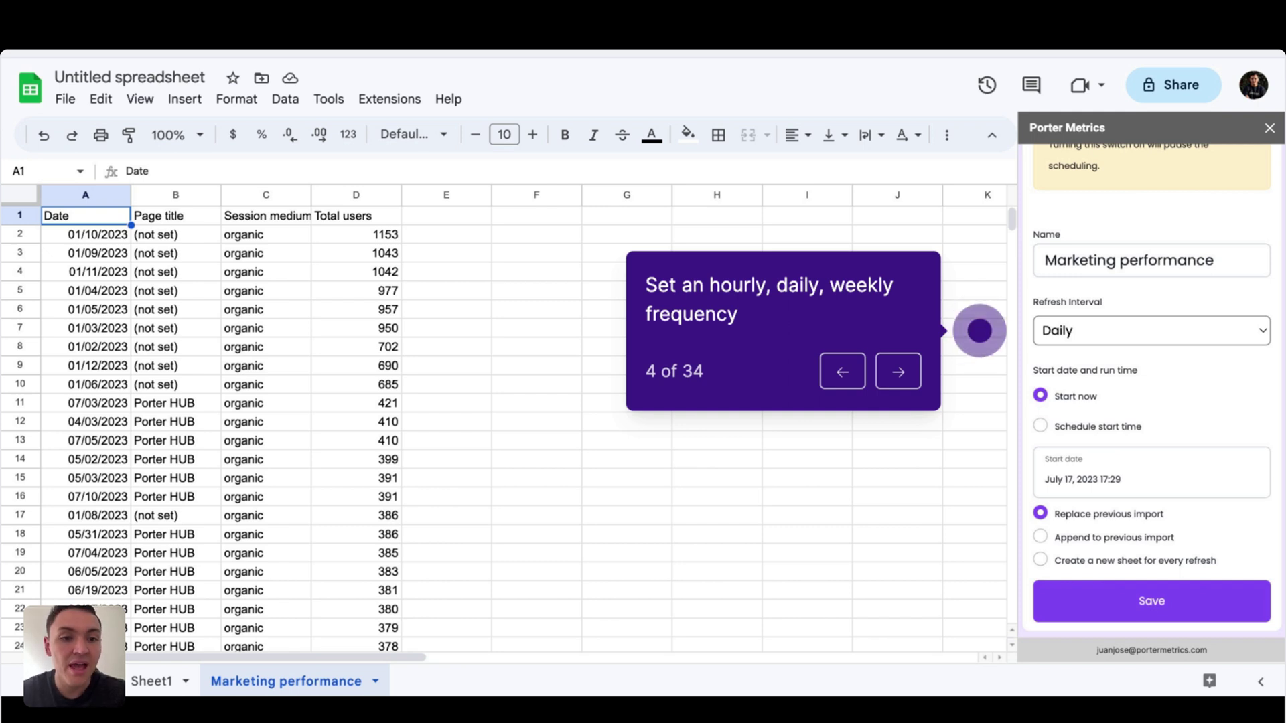
left_click(898, 371)
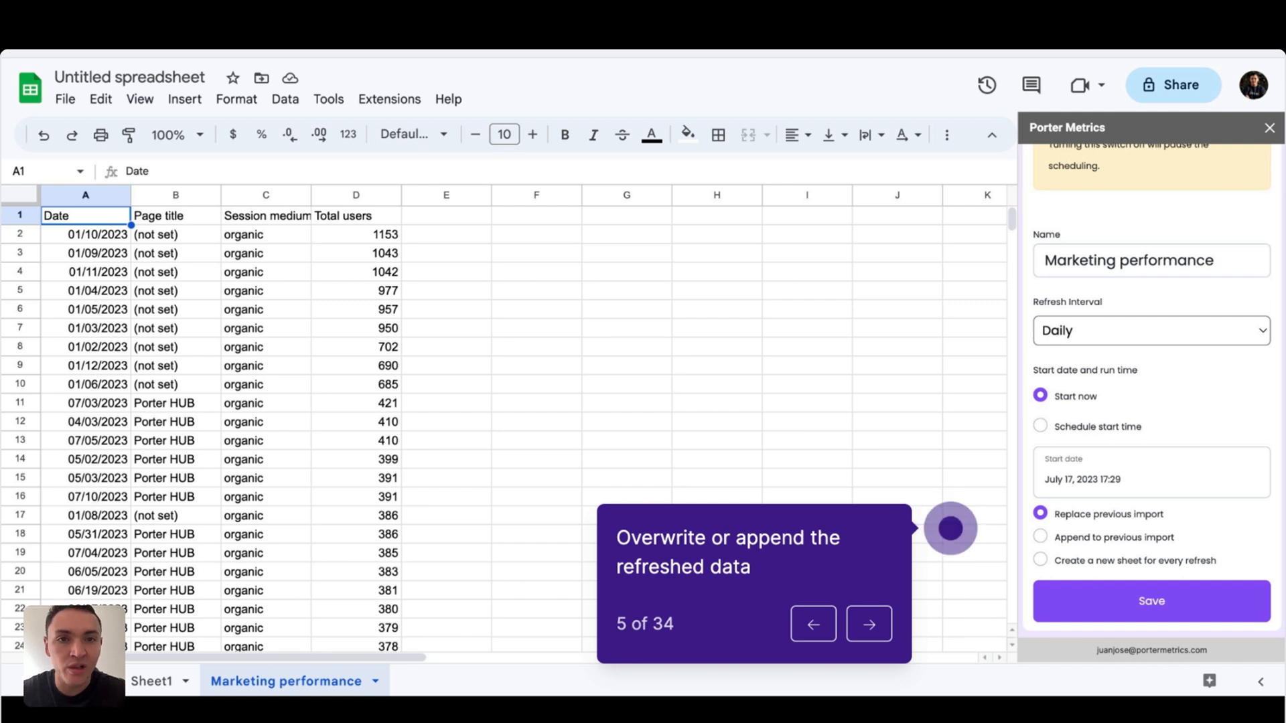
left_click(1152, 602)
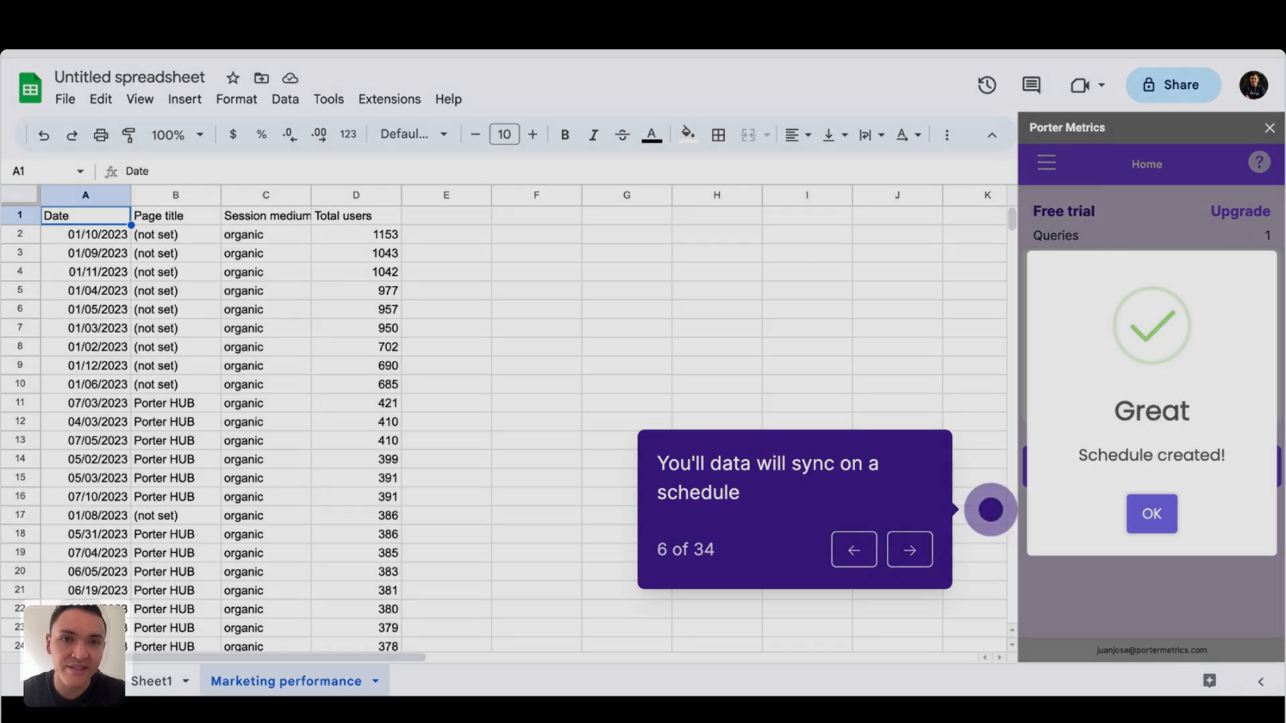
left_click(1152, 513)
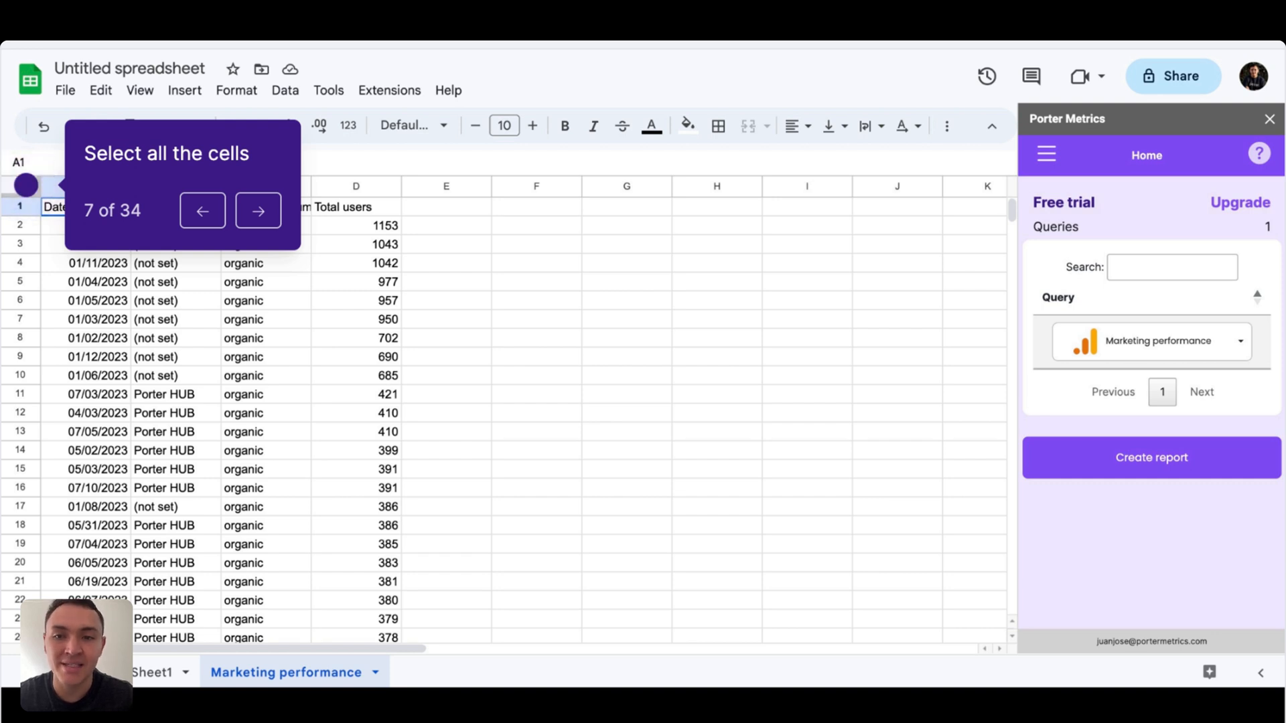
Select all Marketing performance data and insert a pivot table on a new sheet
left_click(185, 91)
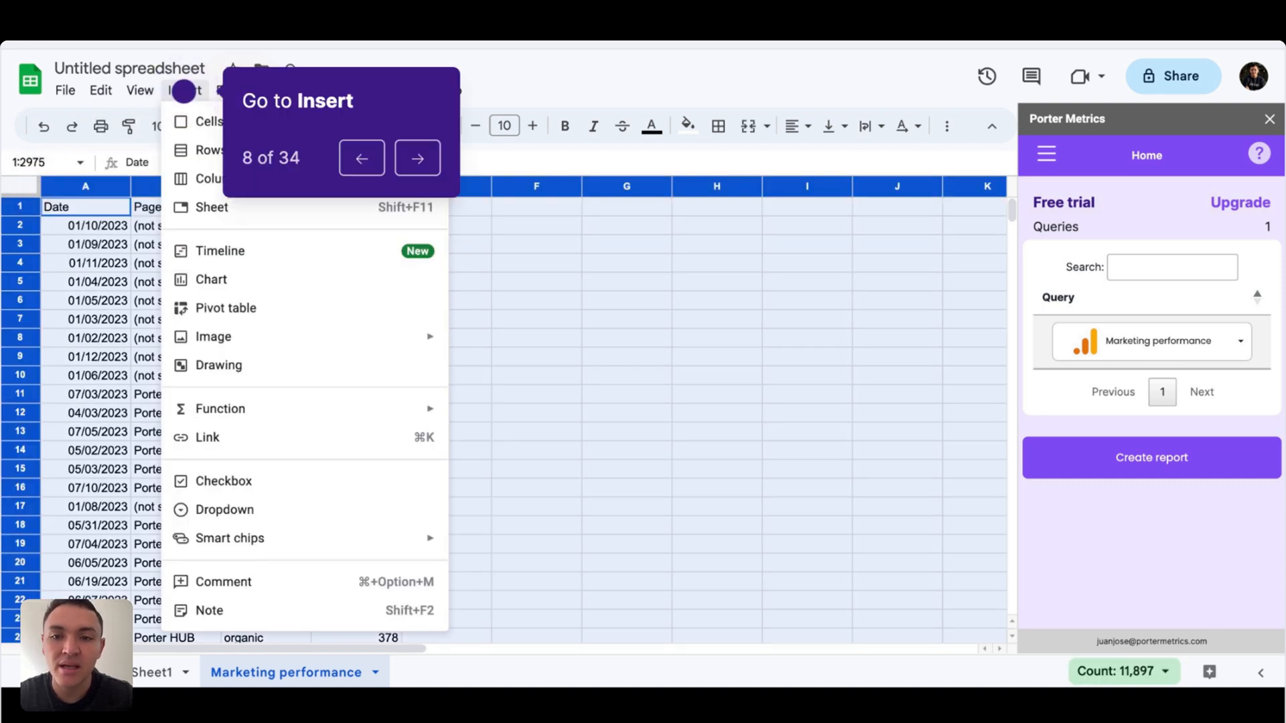
left_click(417, 158)
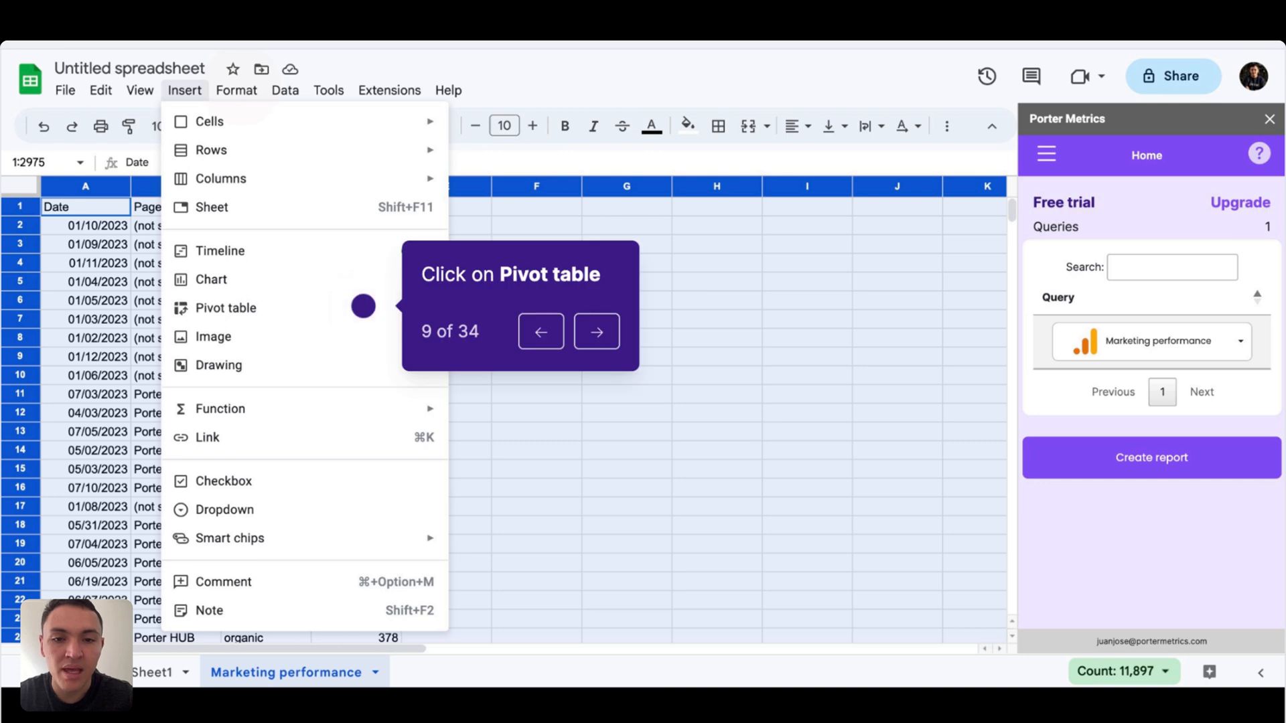
left_click(226, 308)
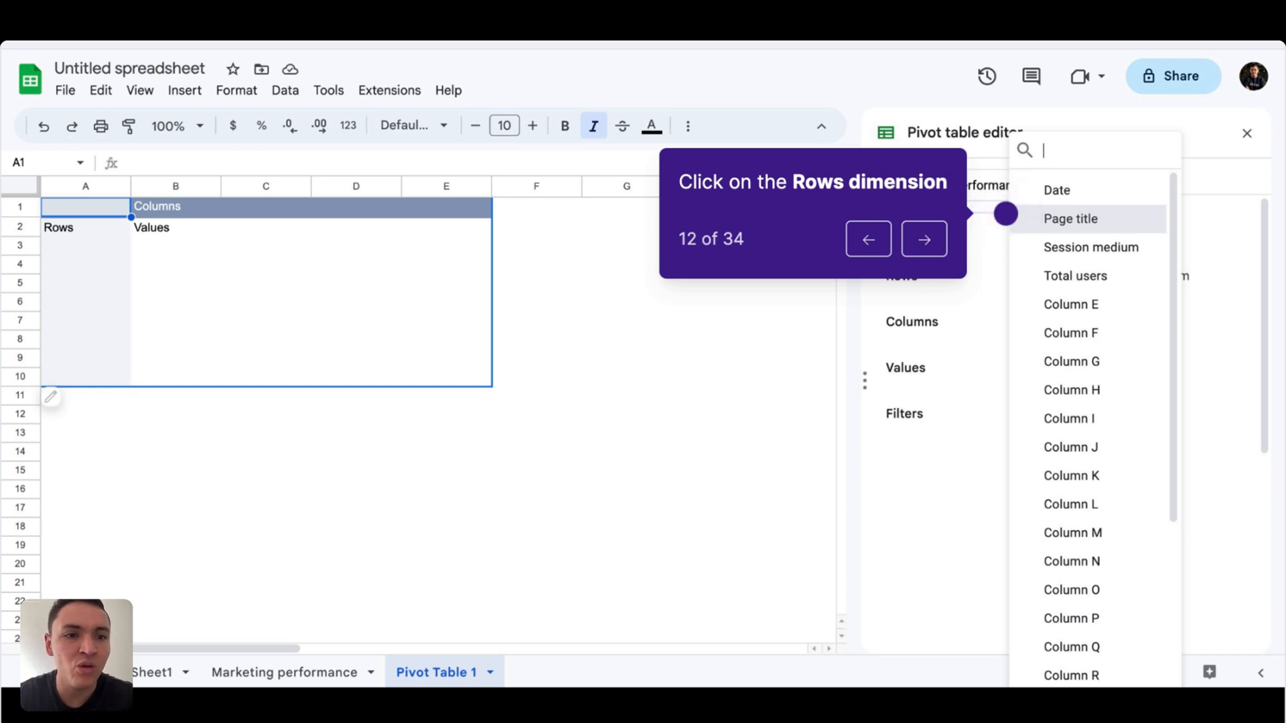
Add Page title rows and SUM of Total users values, sorted descending by that sum
left_click(1070, 218)
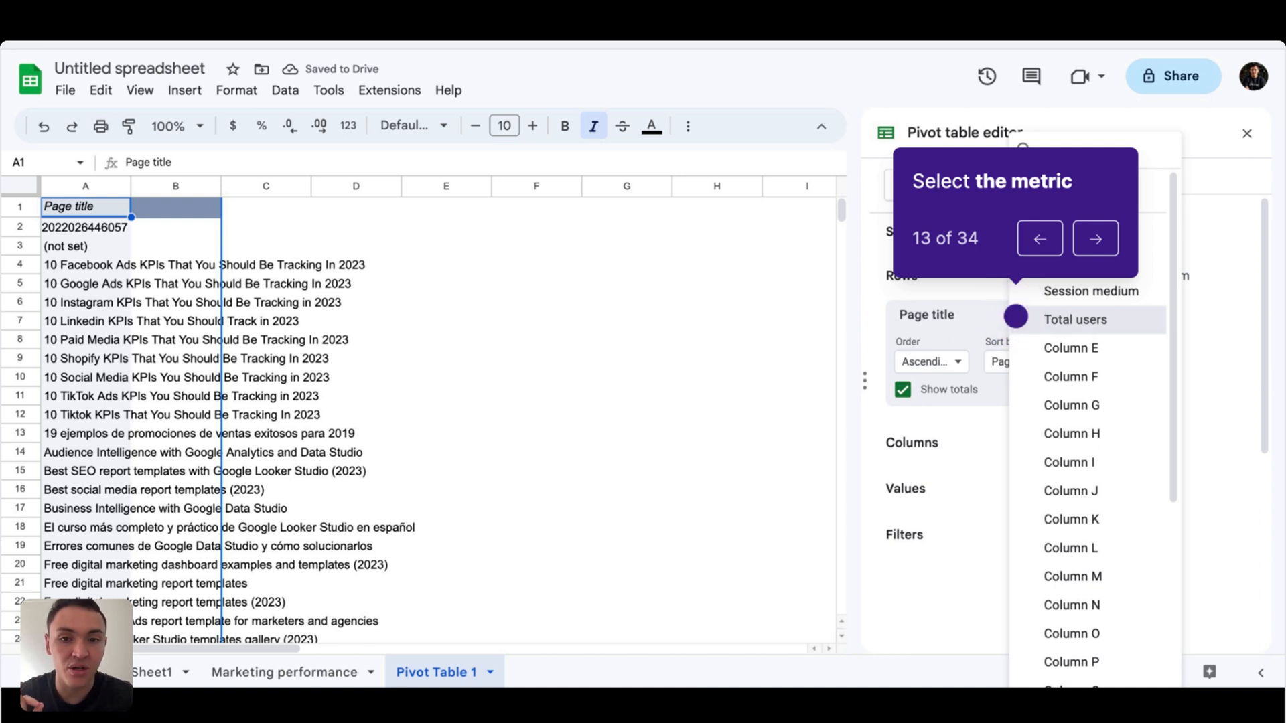
left_click(1074, 319)
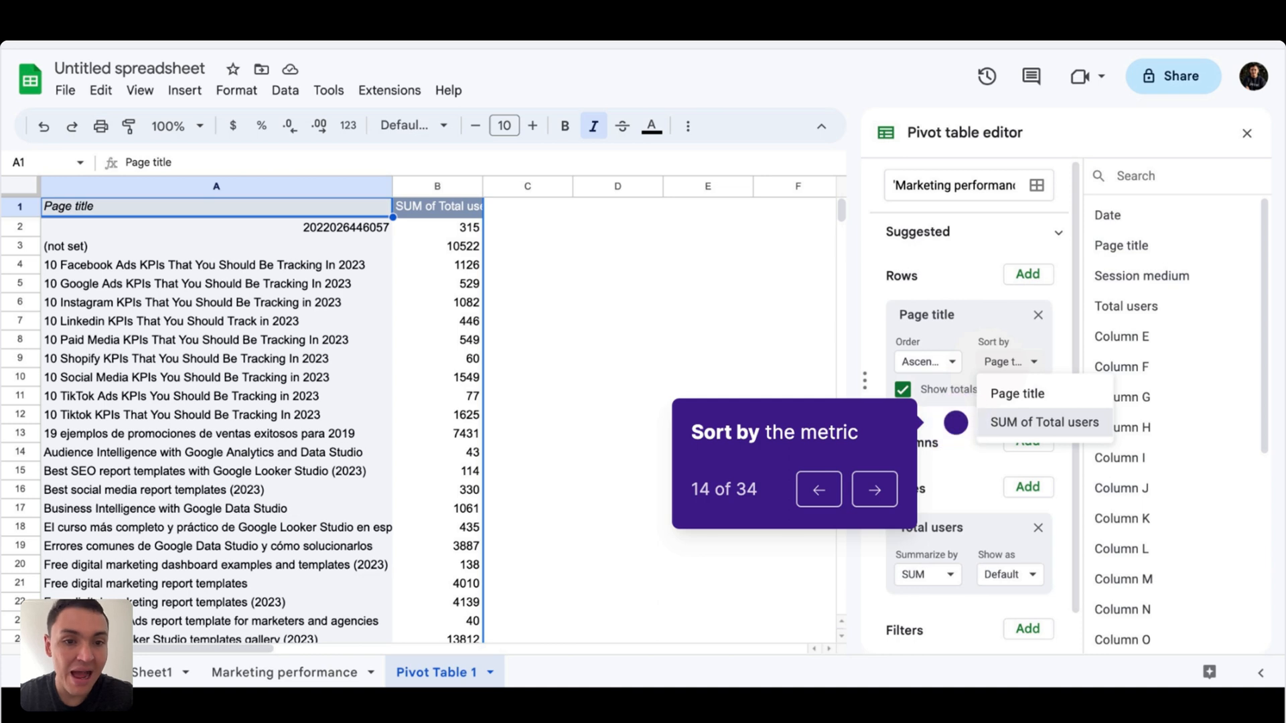
left_click(1045, 422)
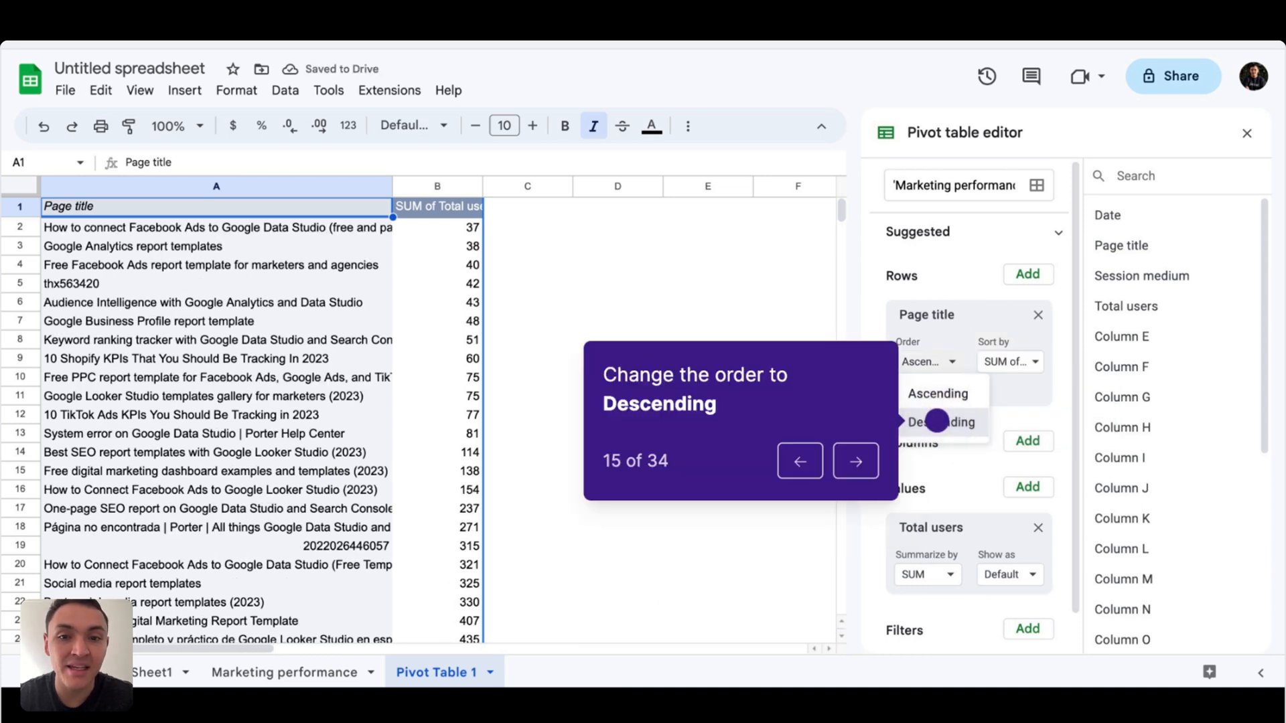
left_click(941, 422)
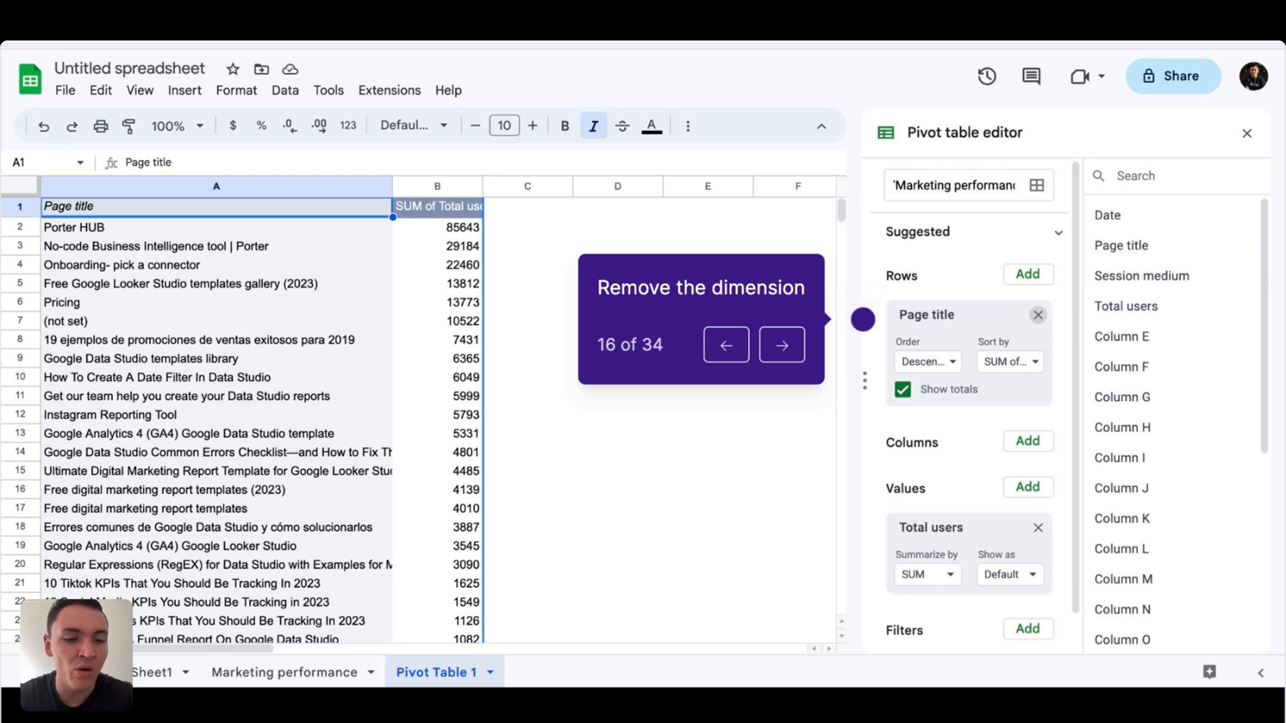
Remove Page title from Rows and add Session medium as pivot columns
left_click(1039, 315)
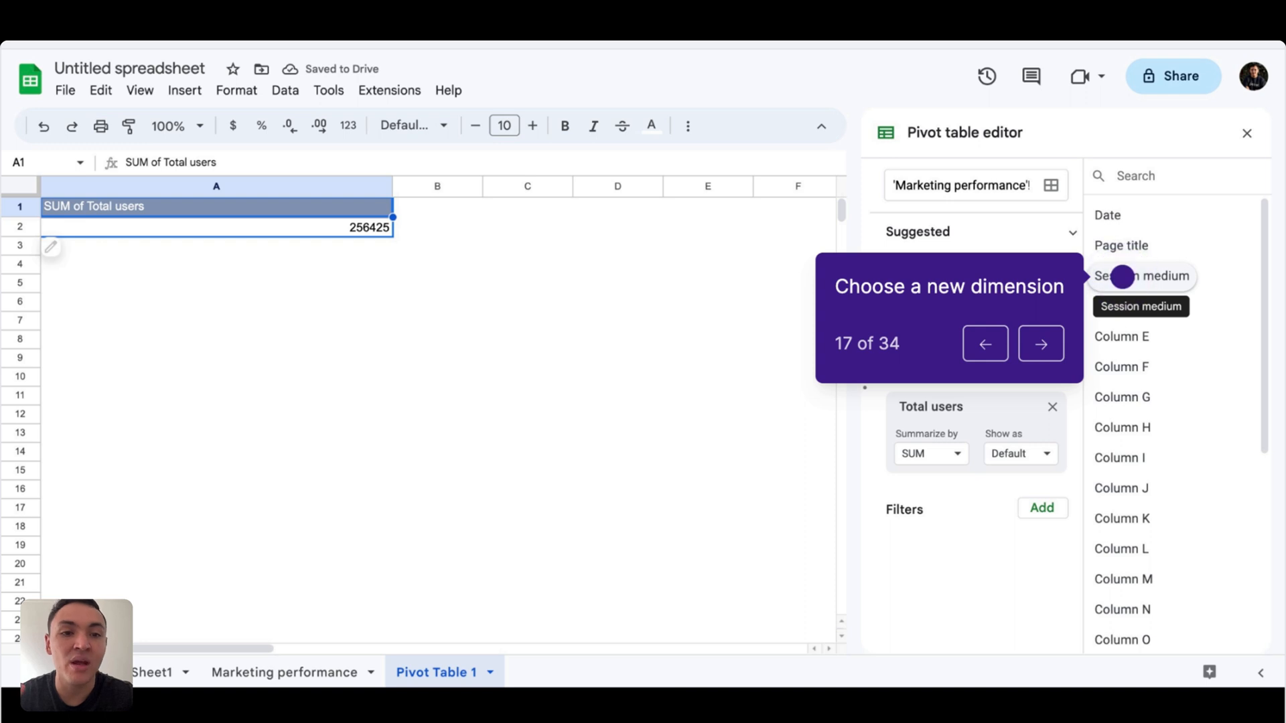
left_click(1141, 276)
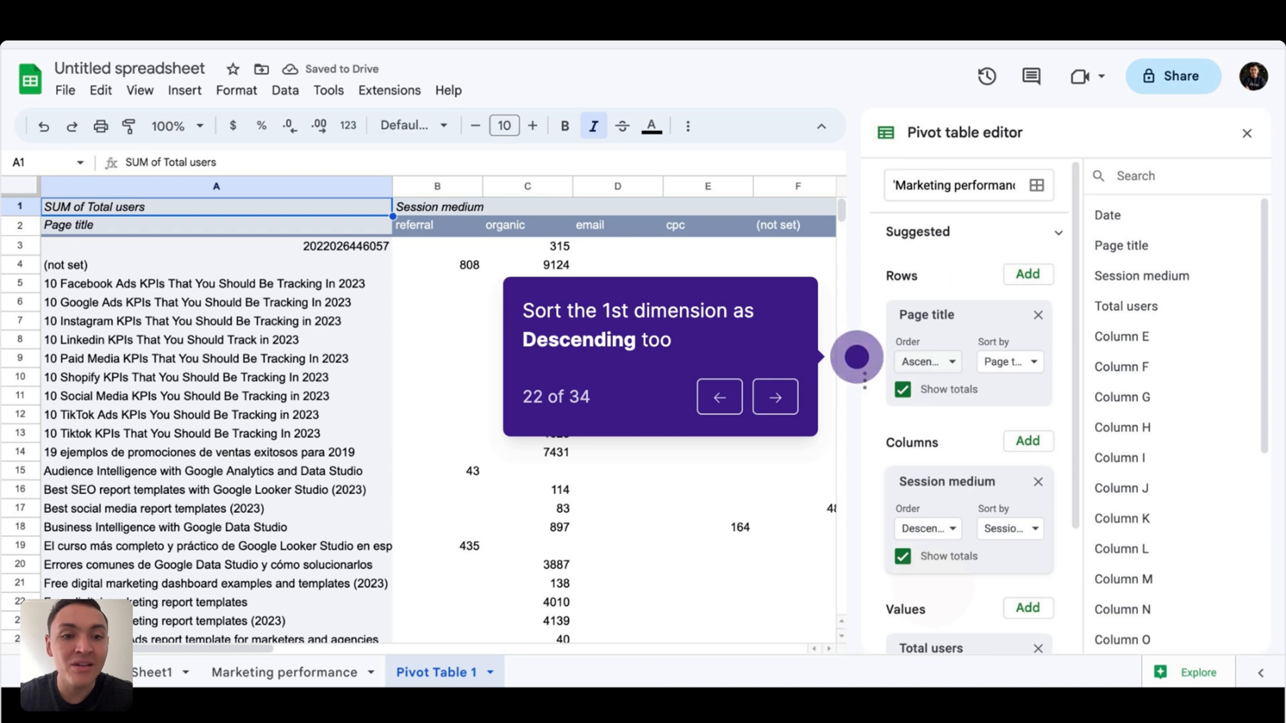
Sort page title rows descending by SUM of Total users, Grand Total
left_click(928, 361)
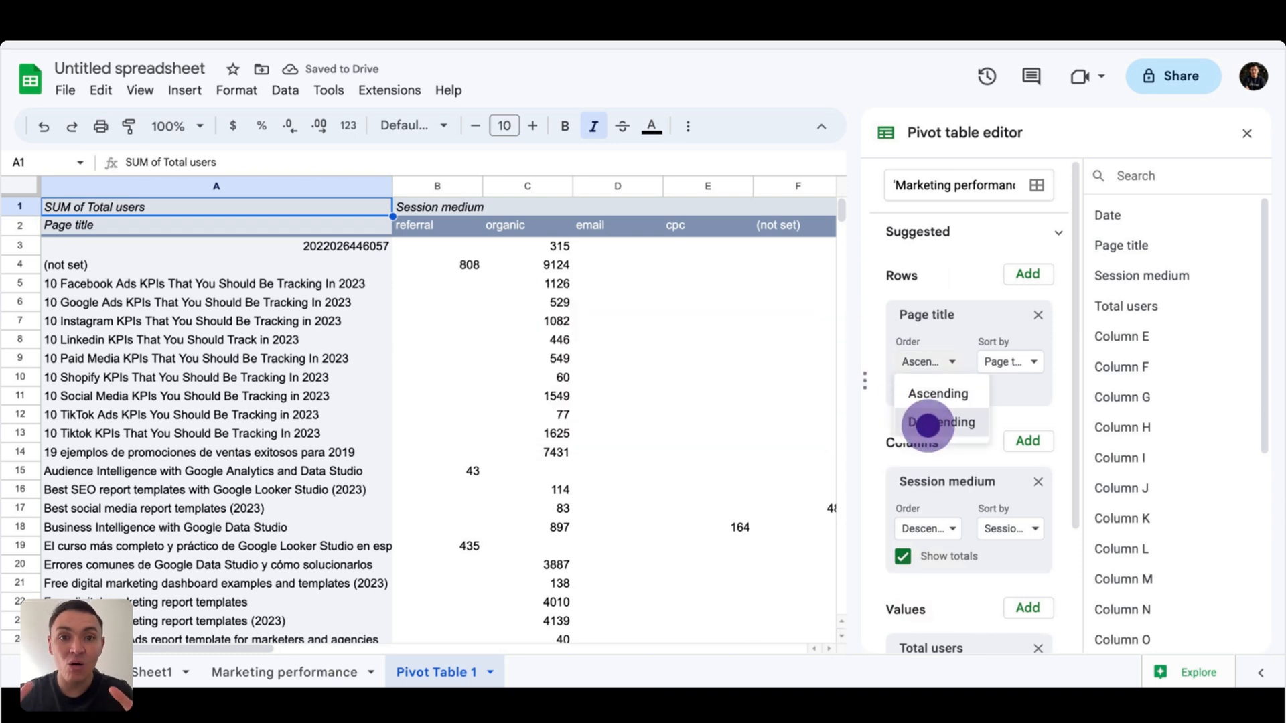
left_click(940, 423)
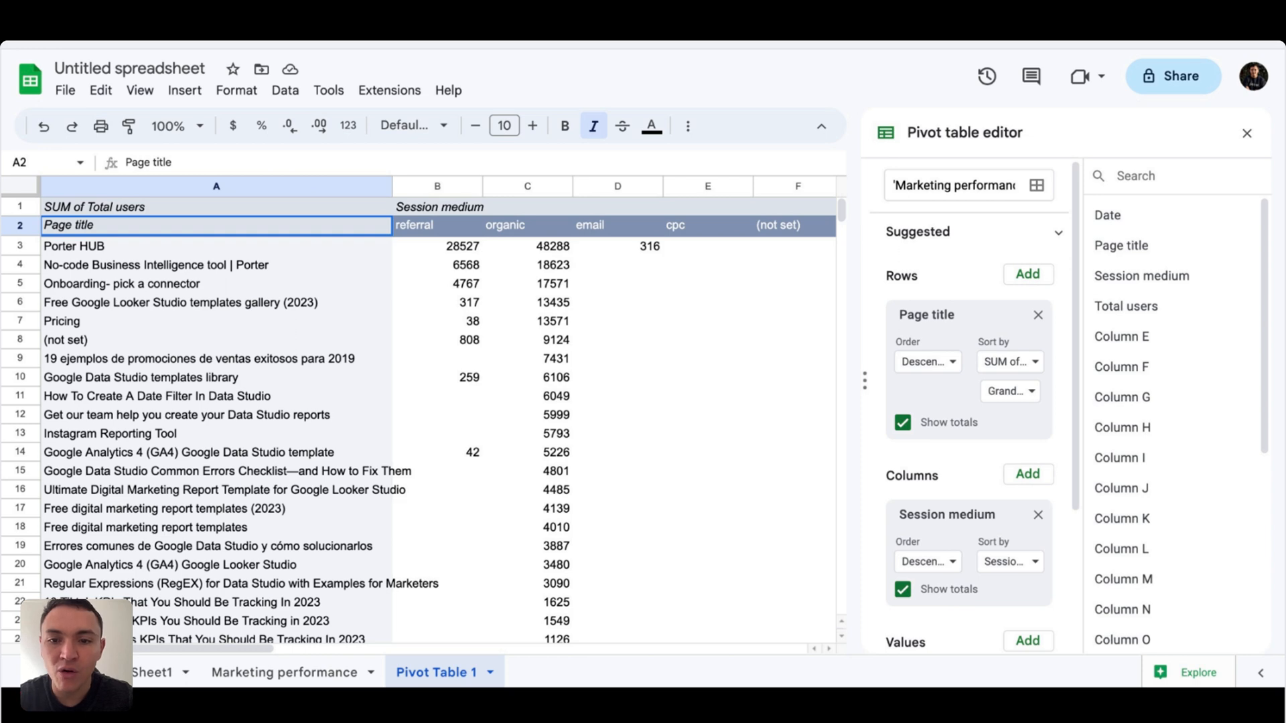
Add a conditional formatting rule shading values greater than 10000 green in B:I
left_click(235, 90)
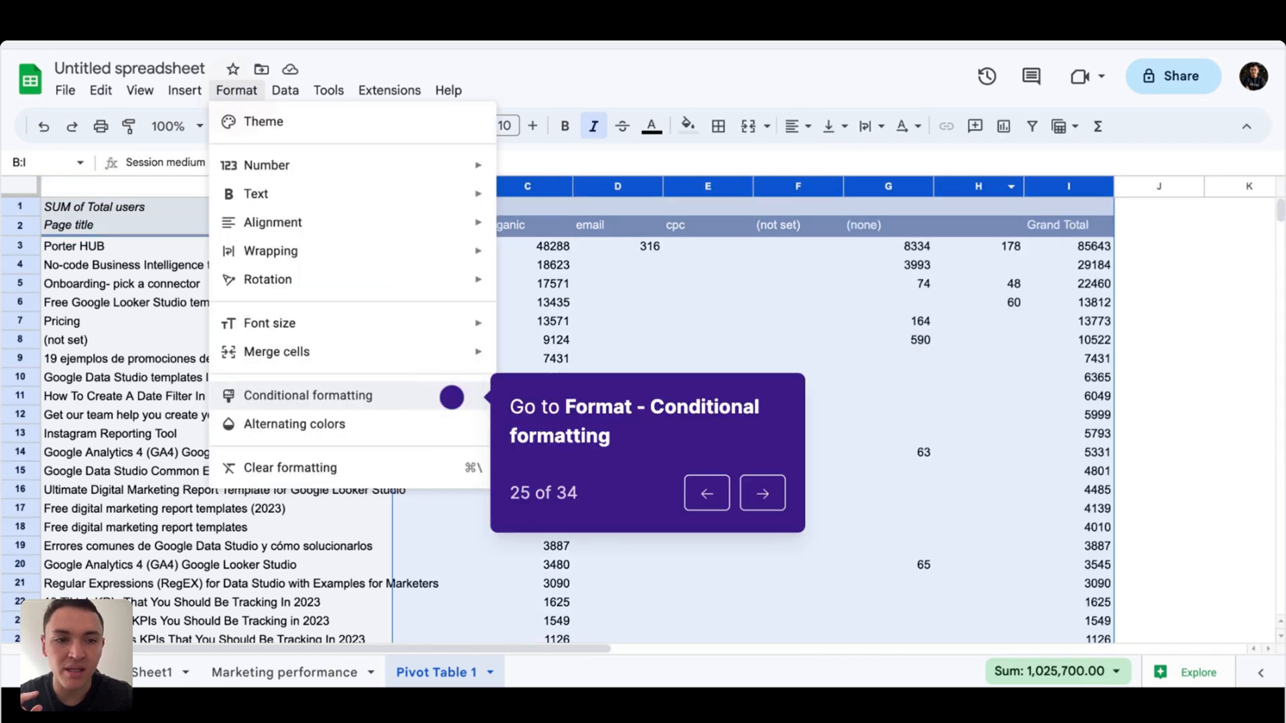
left_click(308, 396)
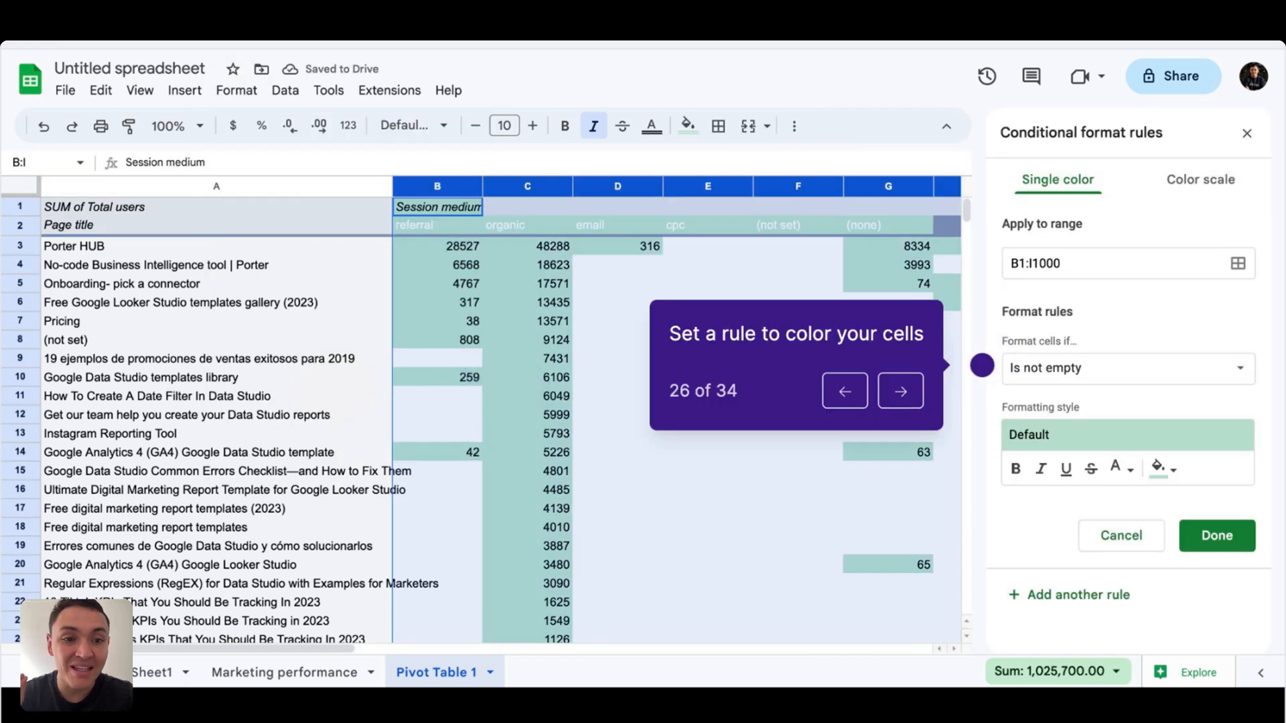
left_click(1128, 369)
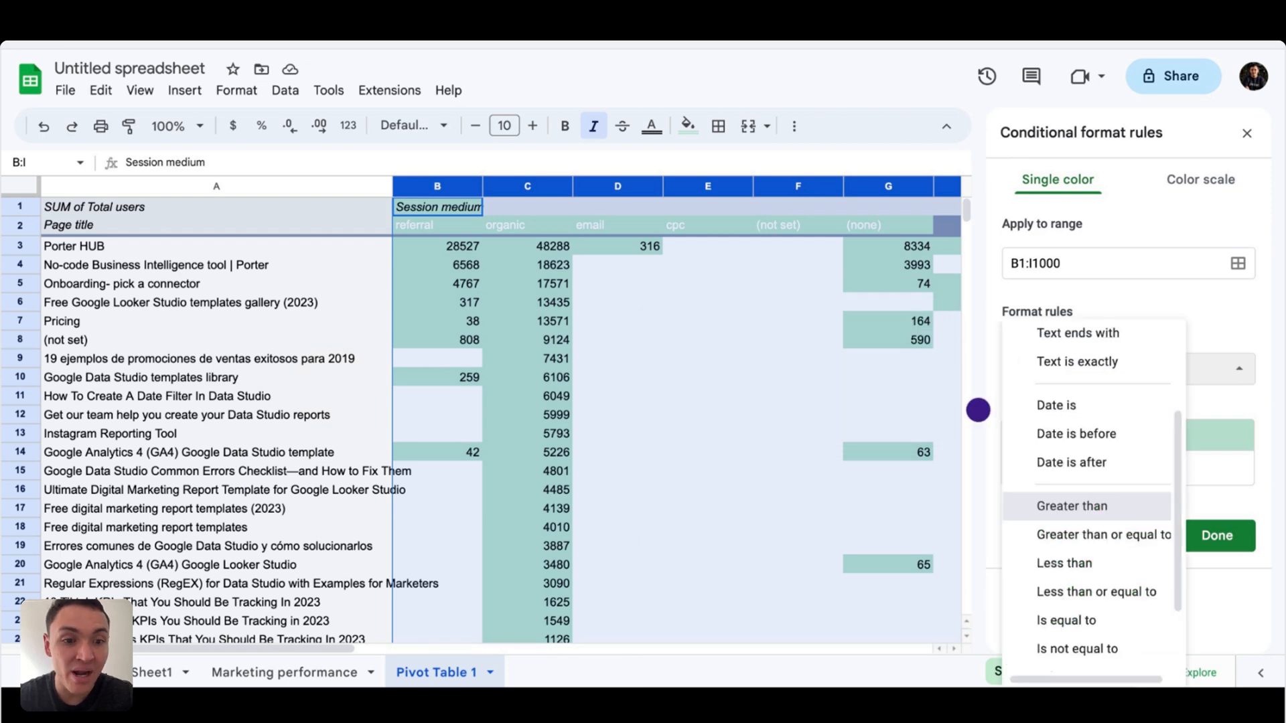
left_click(1071, 506)
type("10000")
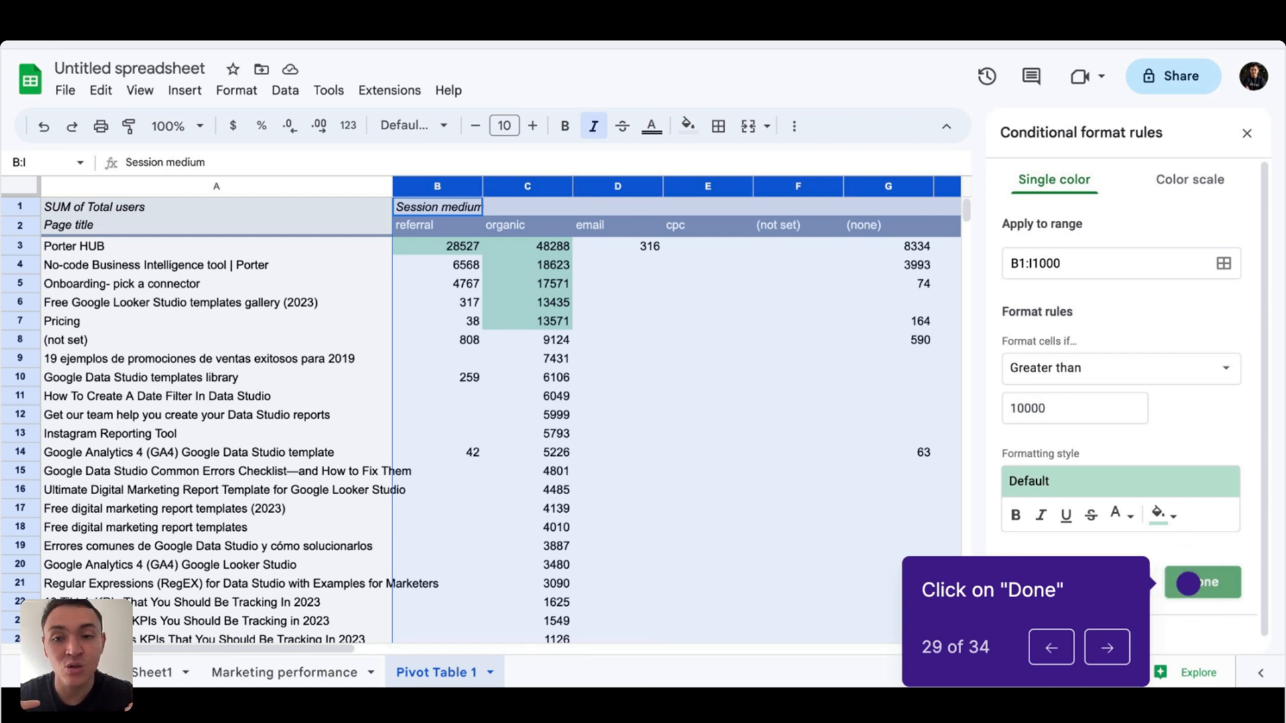
left_click(1202, 582)
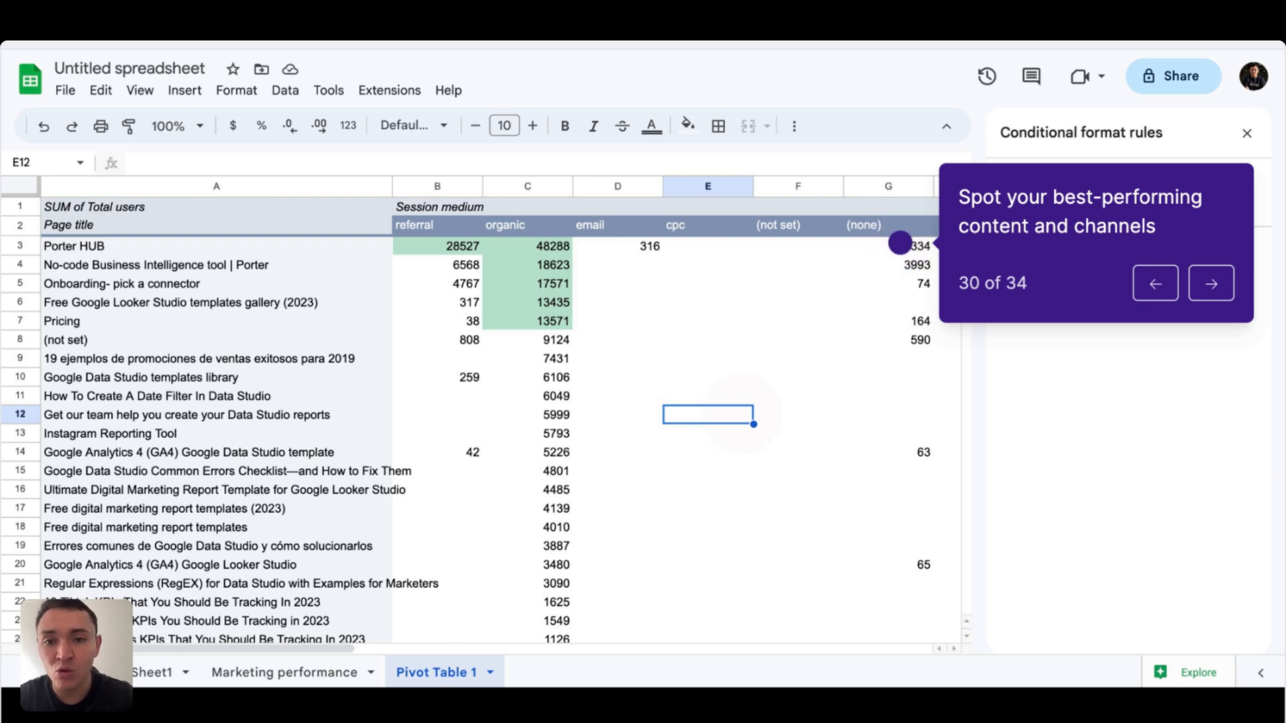
On the Marketing performance sheet, select columns A:D and insert a column chart of total users
left_click(286, 673)
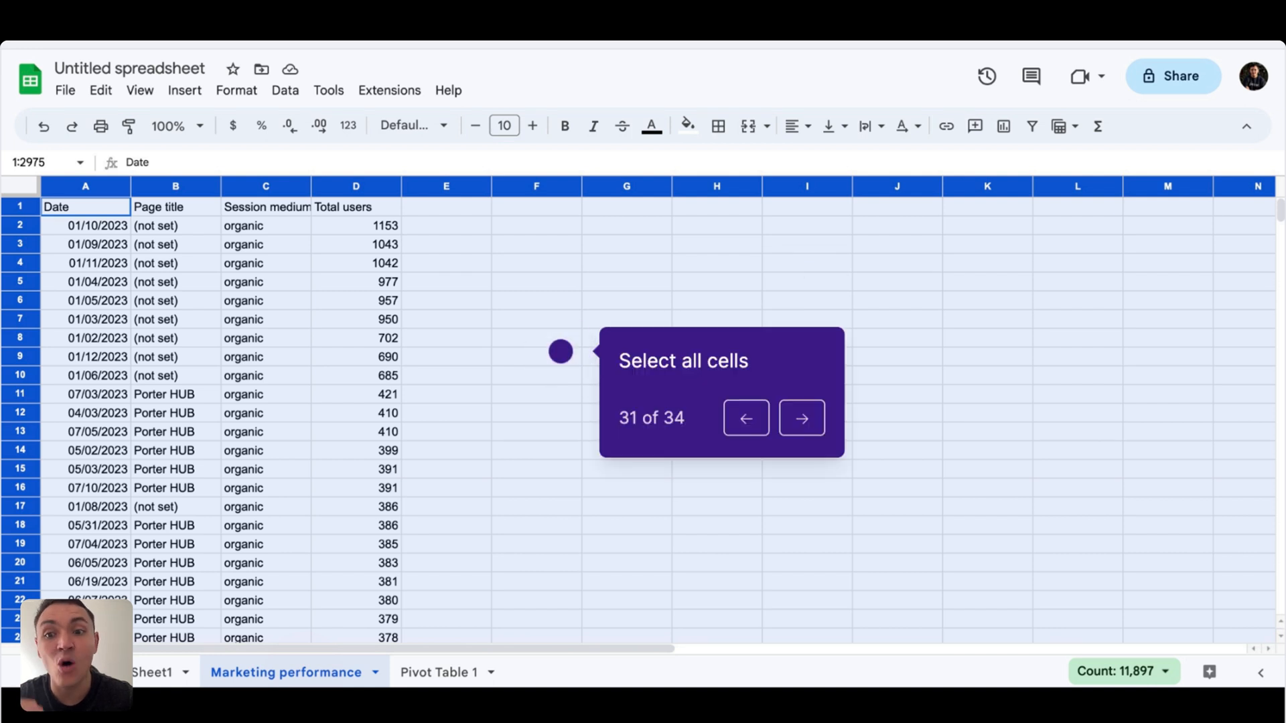
left_click(184, 91)
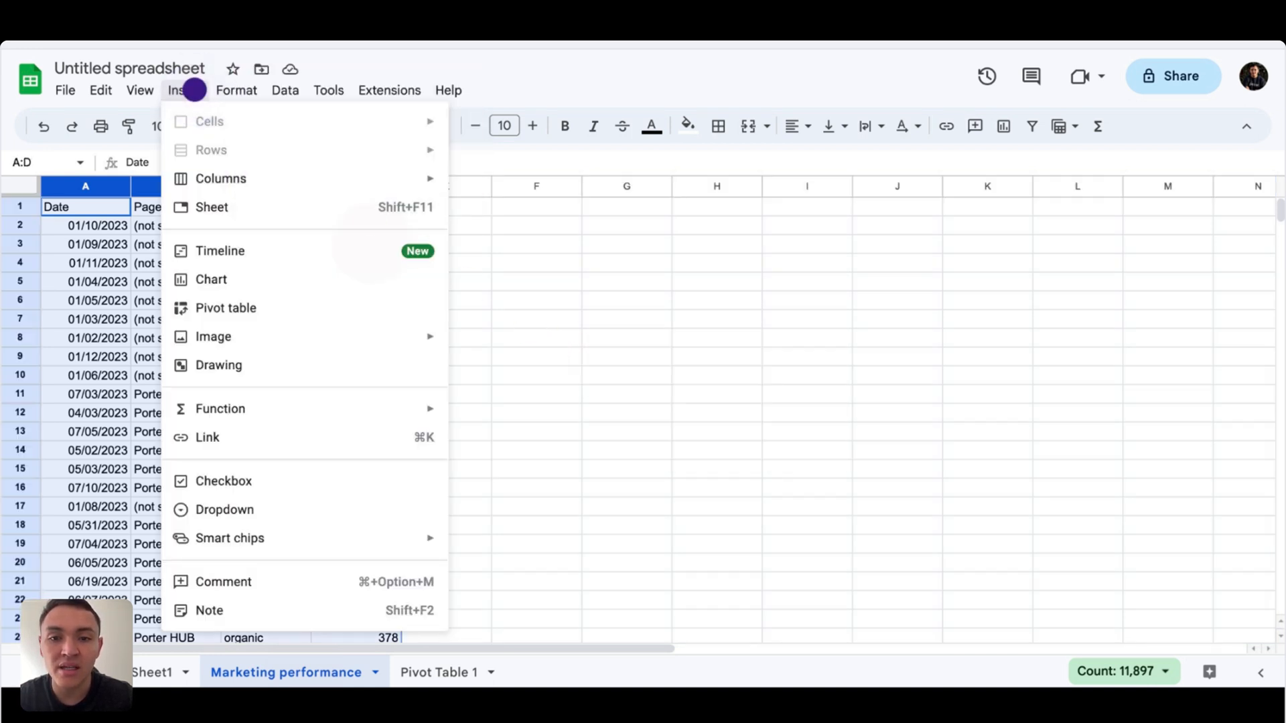
left_click(210, 279)
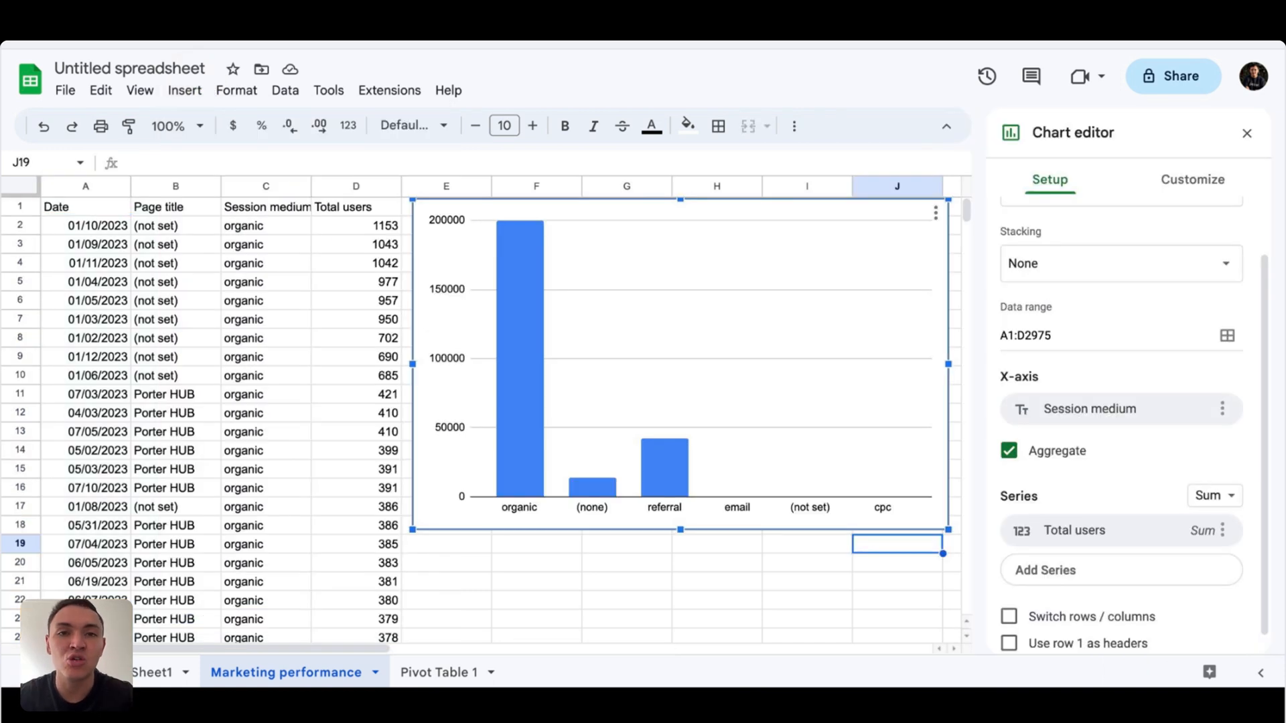